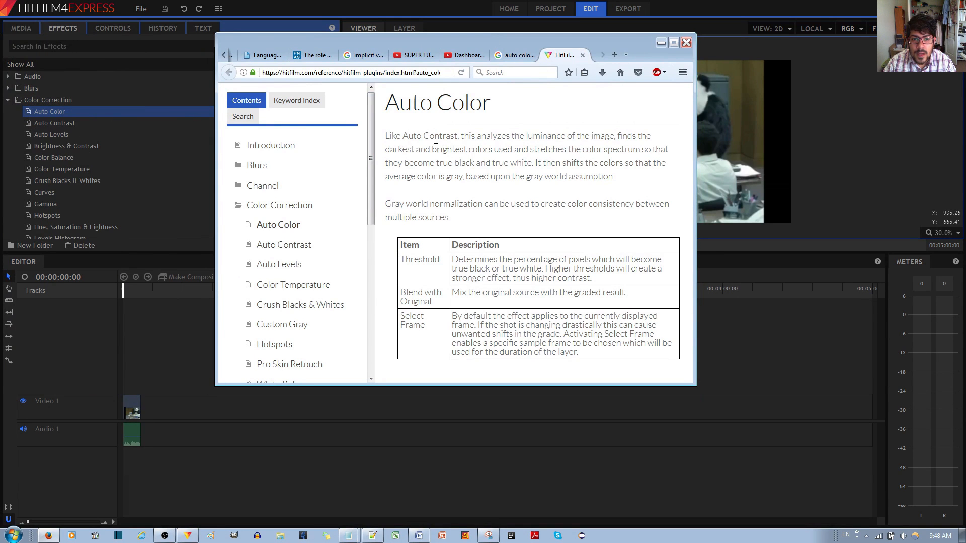
pyautogui.moveTo(464, 145)
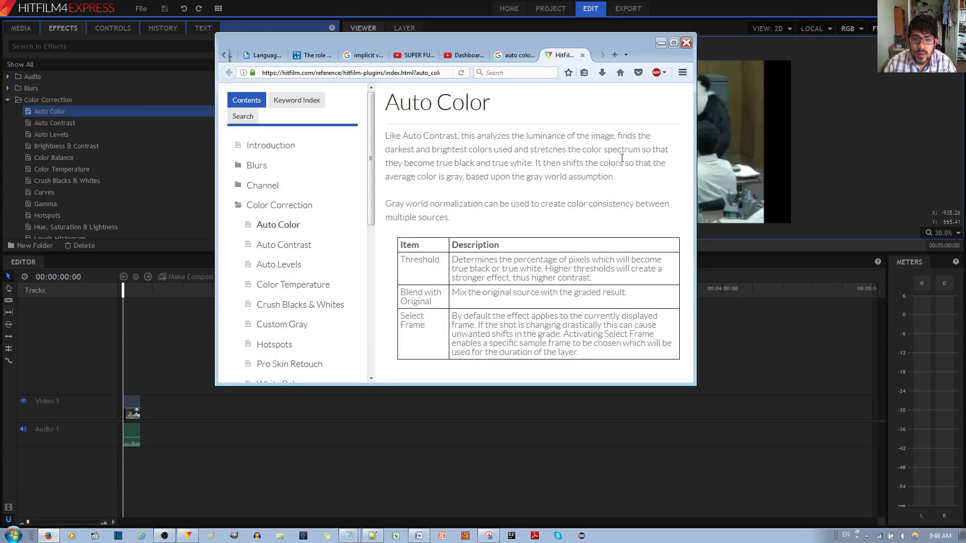
pyautogui.moveTo(470, 172)
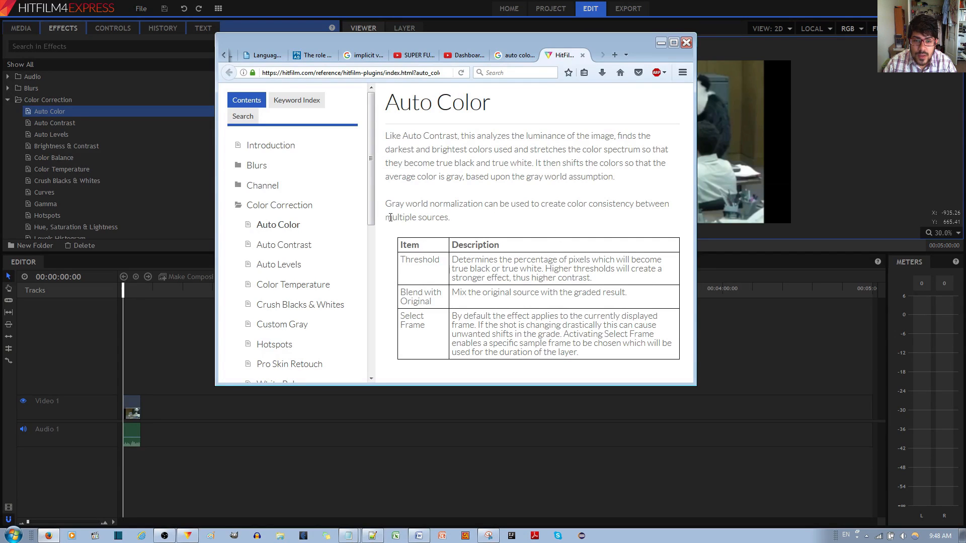
pyautogui.moveTo(490, 209)
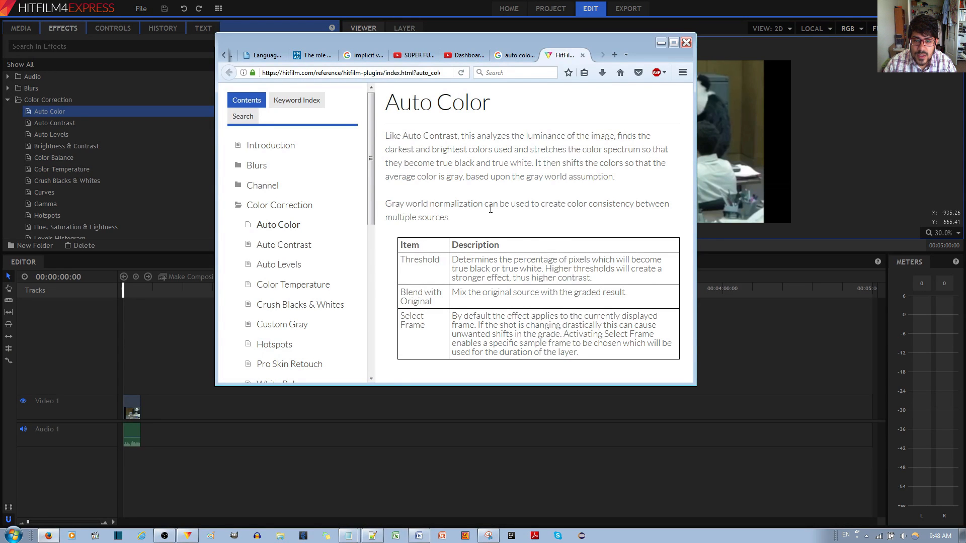
pyautogui.moveTo(644, 208)
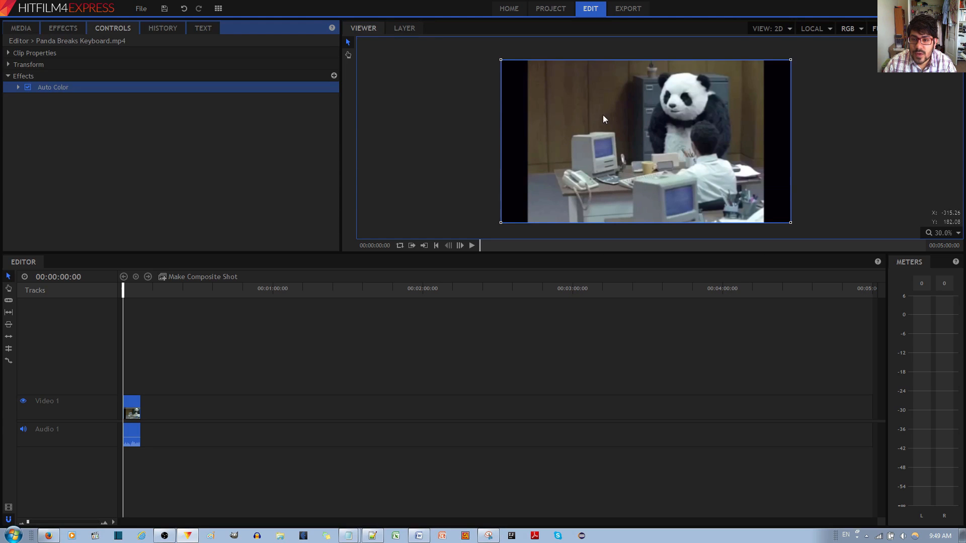
pyautogui.moveTo(606, 111)
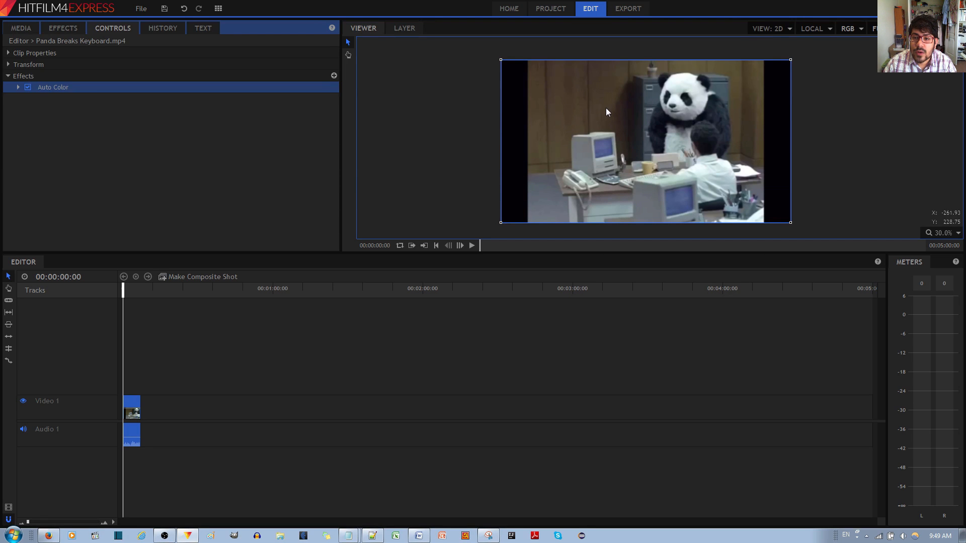
pyautogui.moveTo(555, 132)
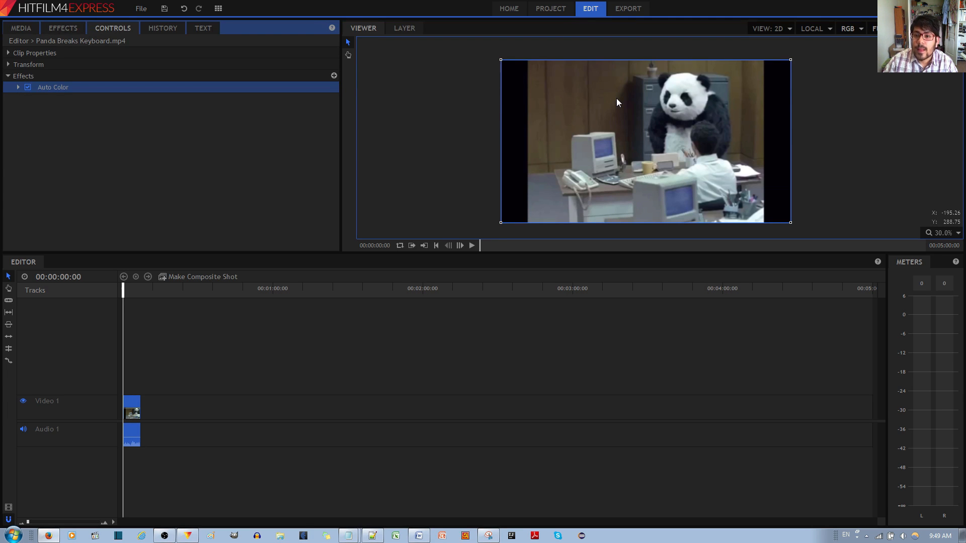
pyautogui.moveTo(662, 128)
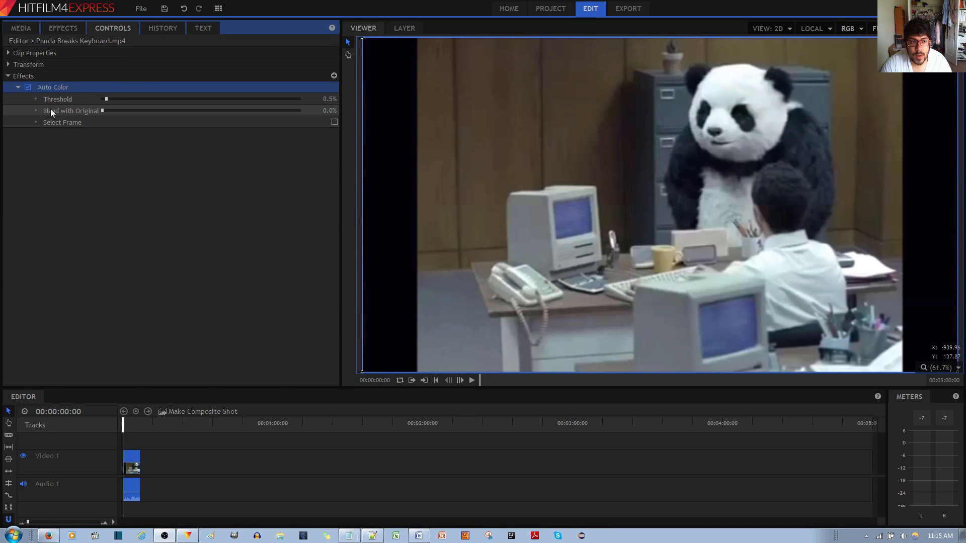
# Step: Collapse and re-expand the Auto Color effect to show Threshold, Blend with Original and Select Frame
pyautogui.click(18, 87)
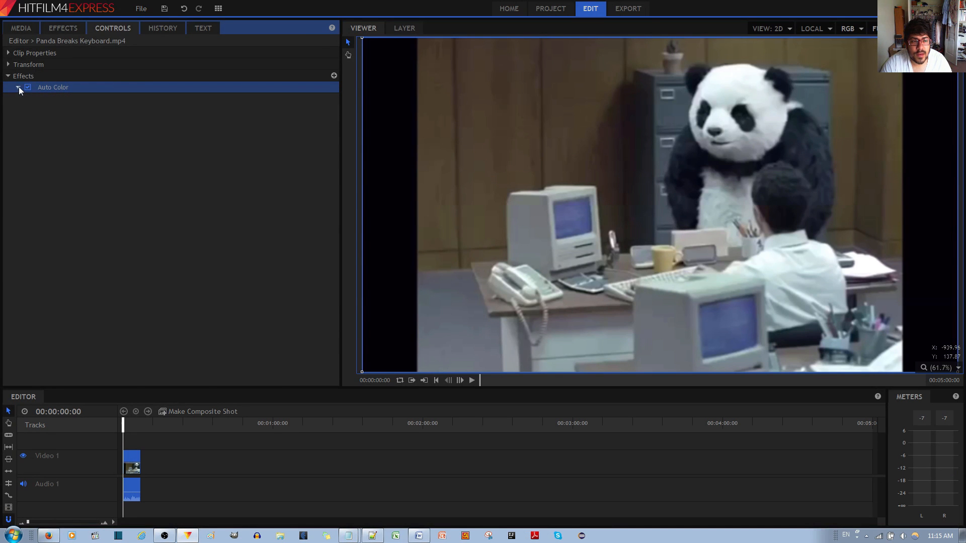
pyautogui.click(18, 86)
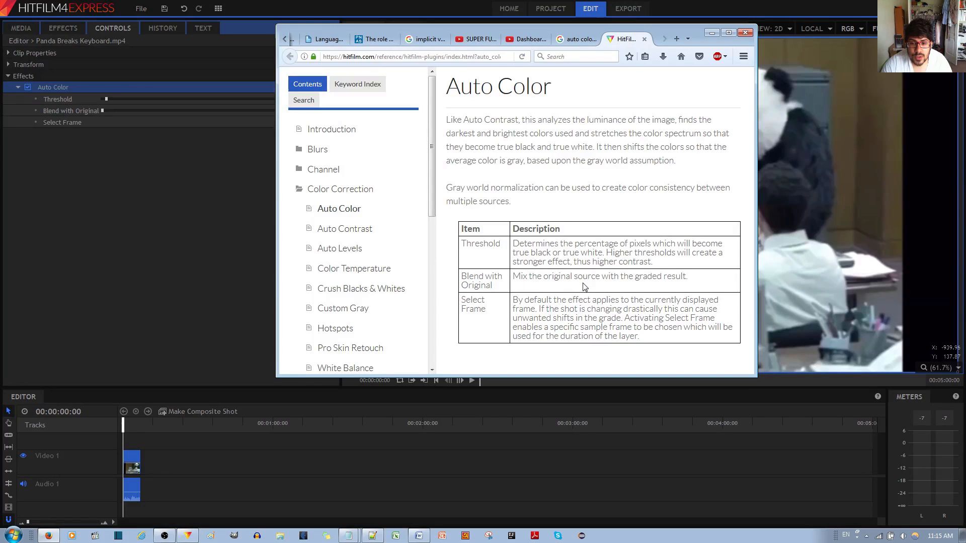
pyautogui.moveTo(700, 296)
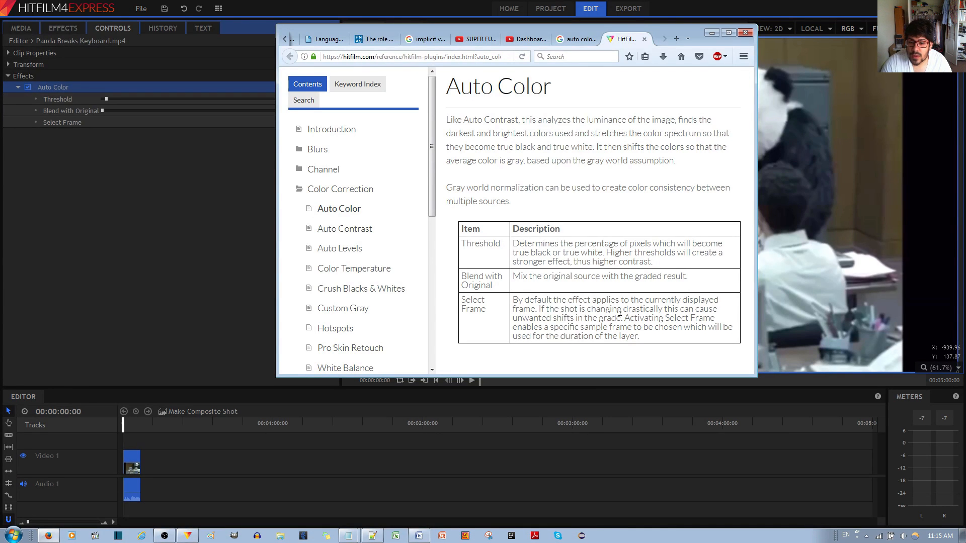
pyautogui.moveTo(683, 331)
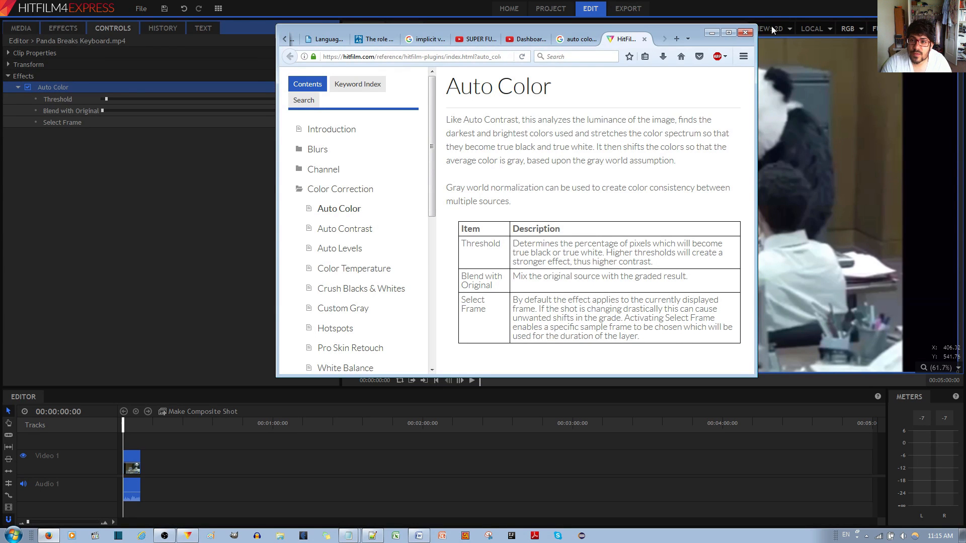
pyautogui.click(746, 32)
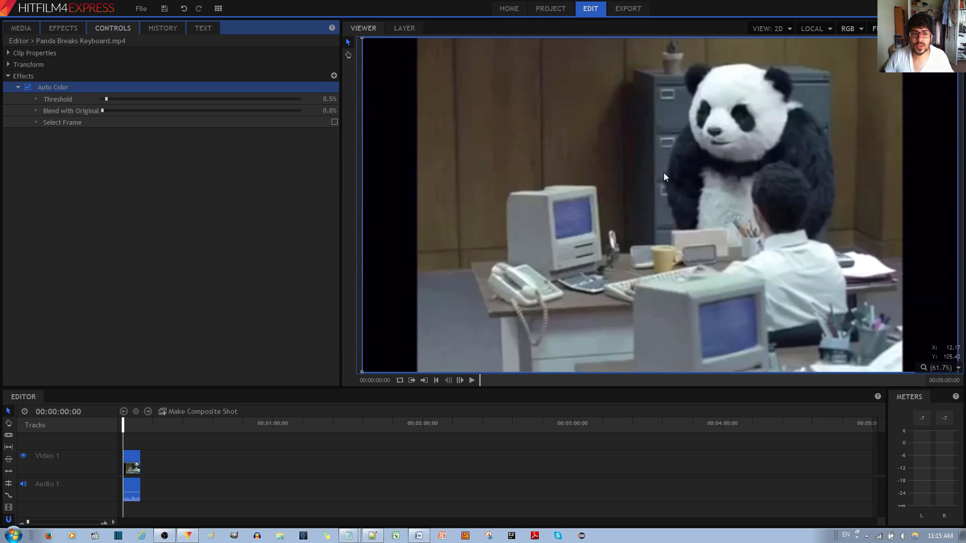
pyautogui.moveTo(5, 308)
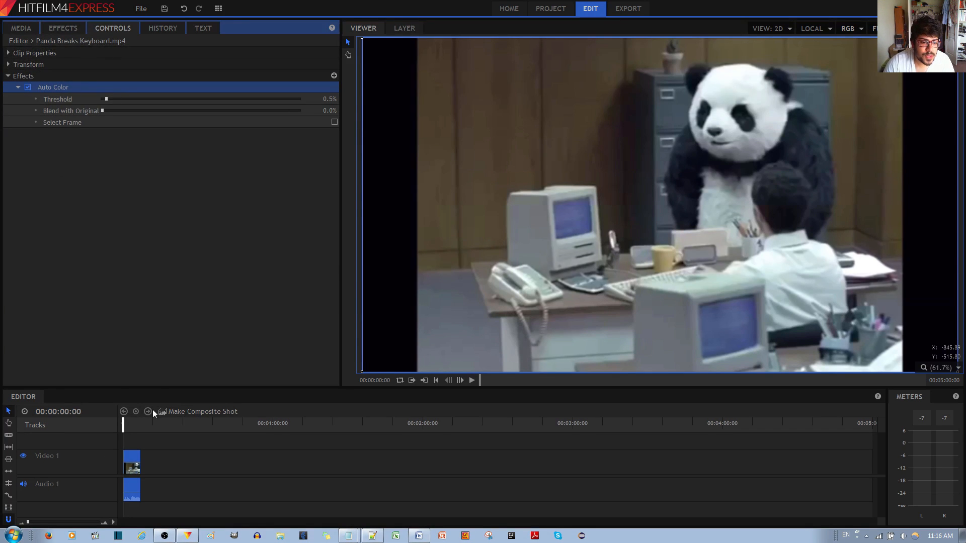
pyautogui.moveTo(106, 99); pyautogui.dragTo(171, 99)
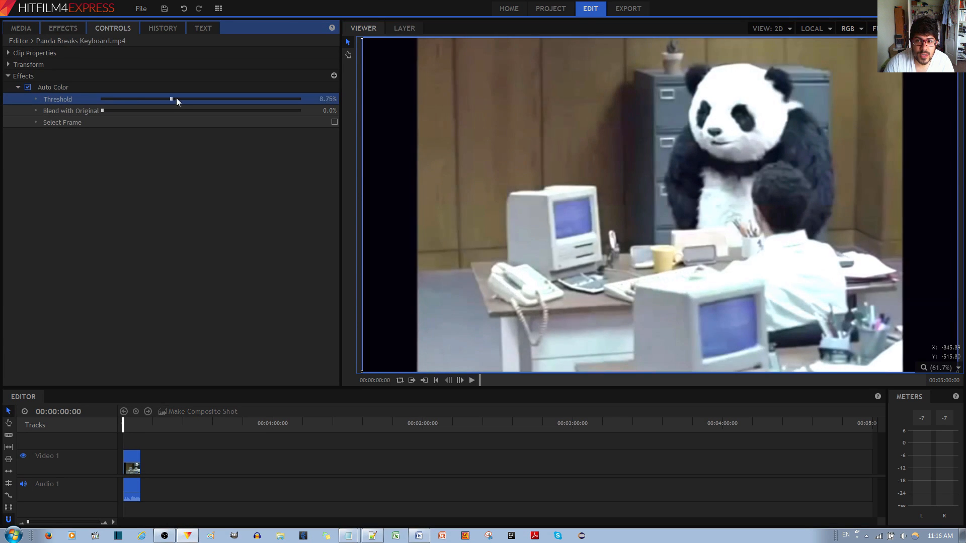
pyautogui.moveTo(171, 98); pyautogui.dragTo(281, 98)
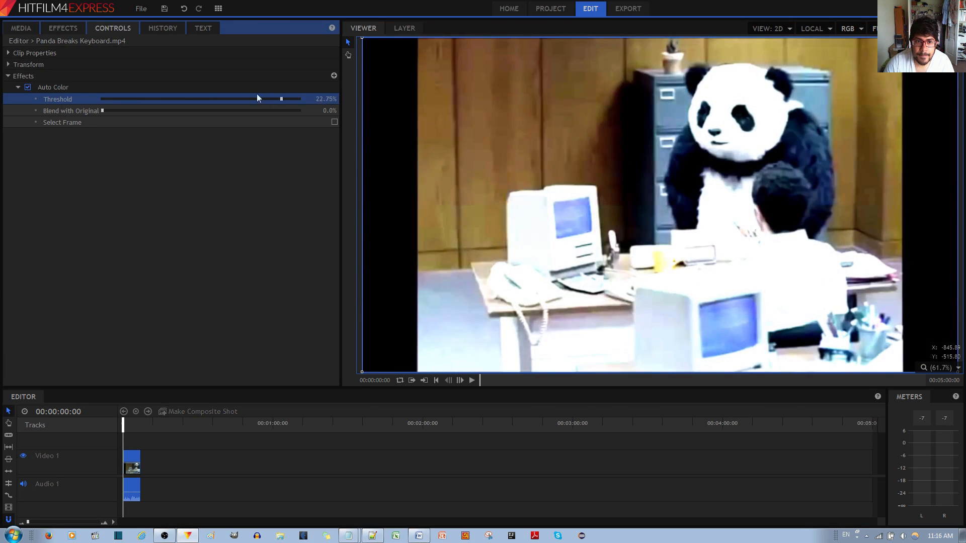
pyautogui.moveTo(281, 99); pyautogui.dragTo(104, 99)
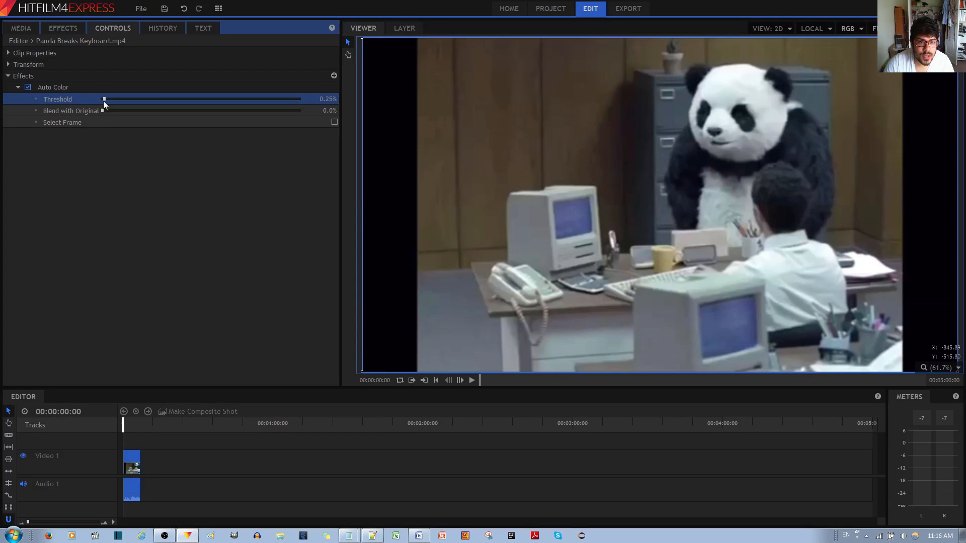
pyautogui.moveTo(104, 99); pyautogui.dragTo(106, 99)
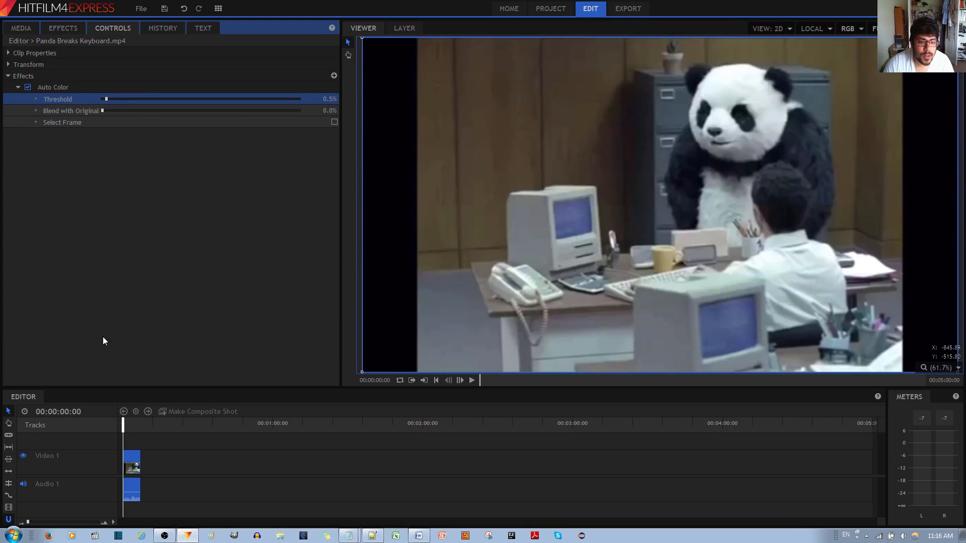
pyautogui.click(471, 381)
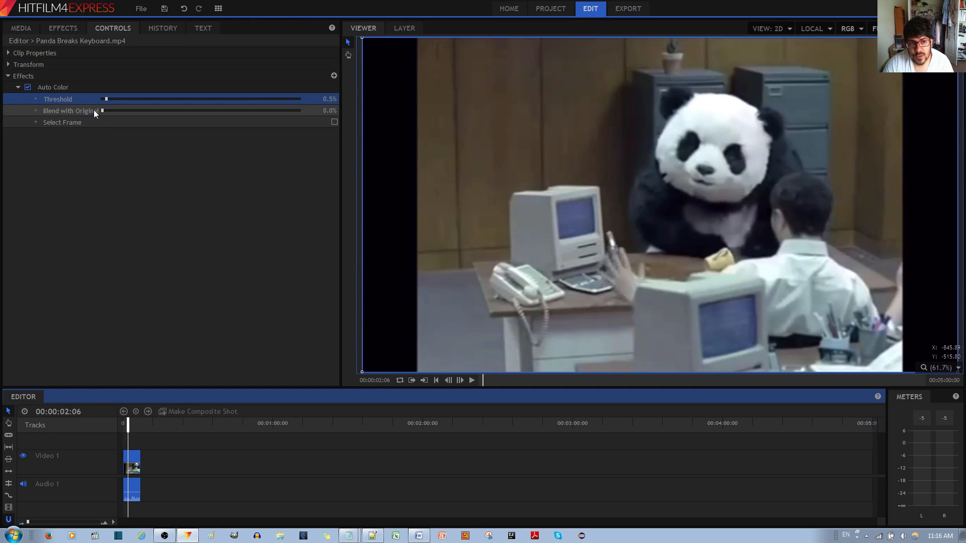
pyautogui.moveTo(103, 110); pyautogui.dragTo(234, 111)
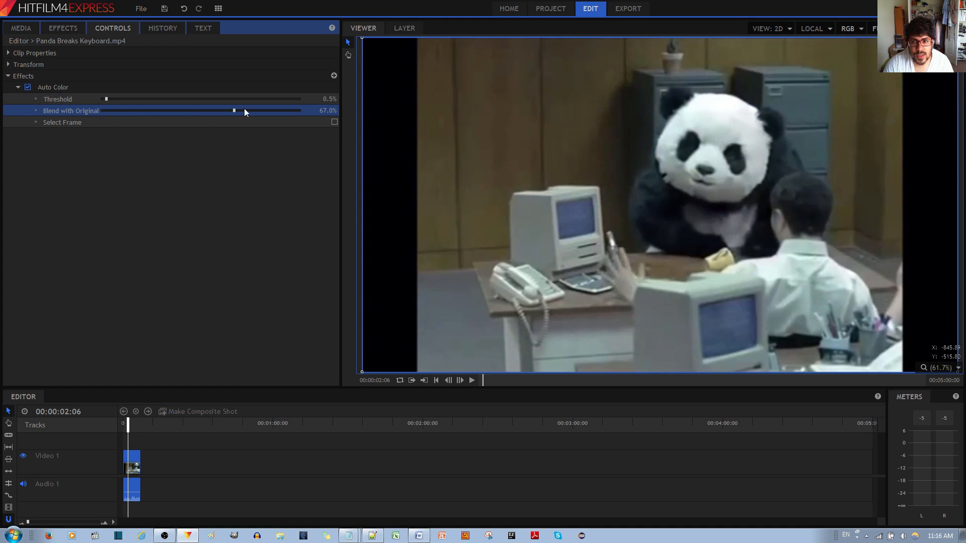
pyautogui.moveTo(232, 111); pyautogui.dragTo(179, 111)
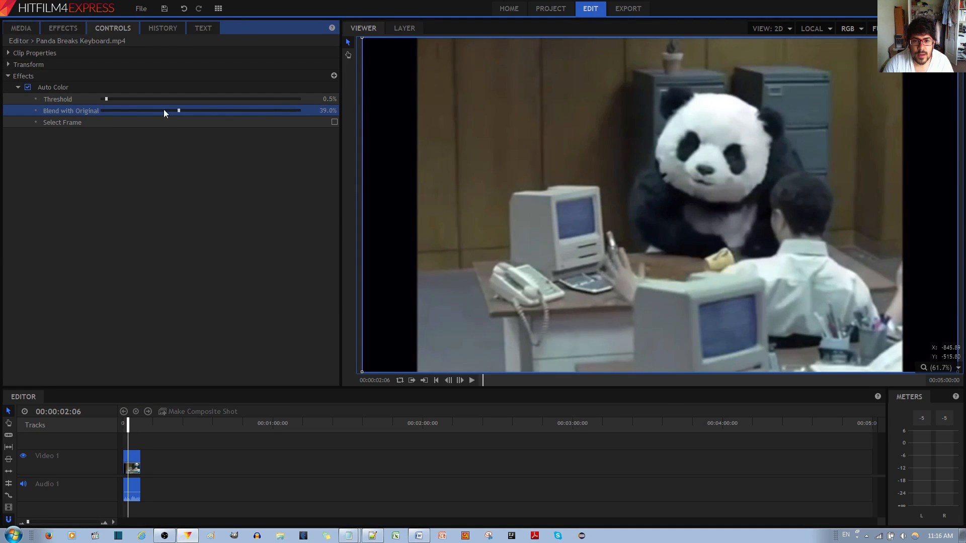
pyautogui.moveTo(179, 111); pyautogui.dragTo(103, 111)
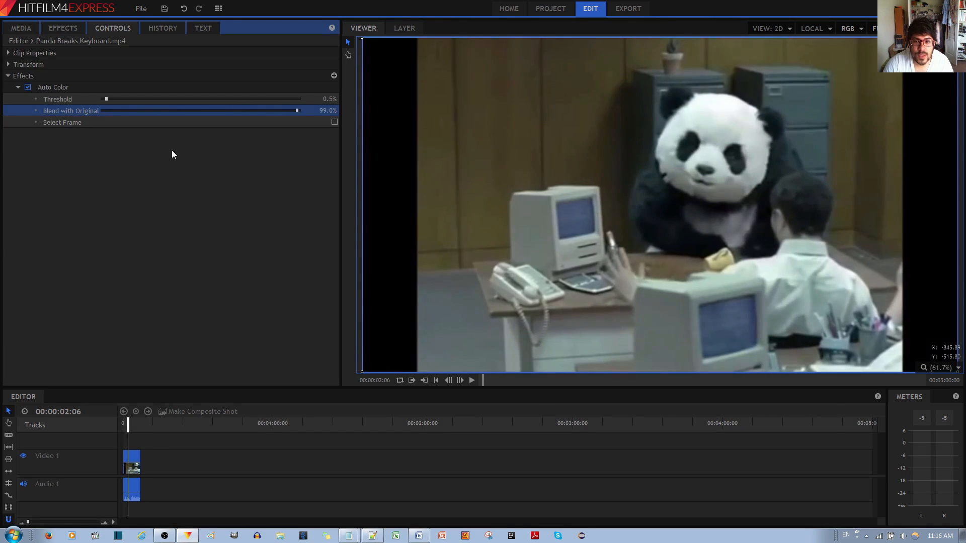
pyautogui.moveTo(296, 110); pyautogui.dragTo(102, 110)
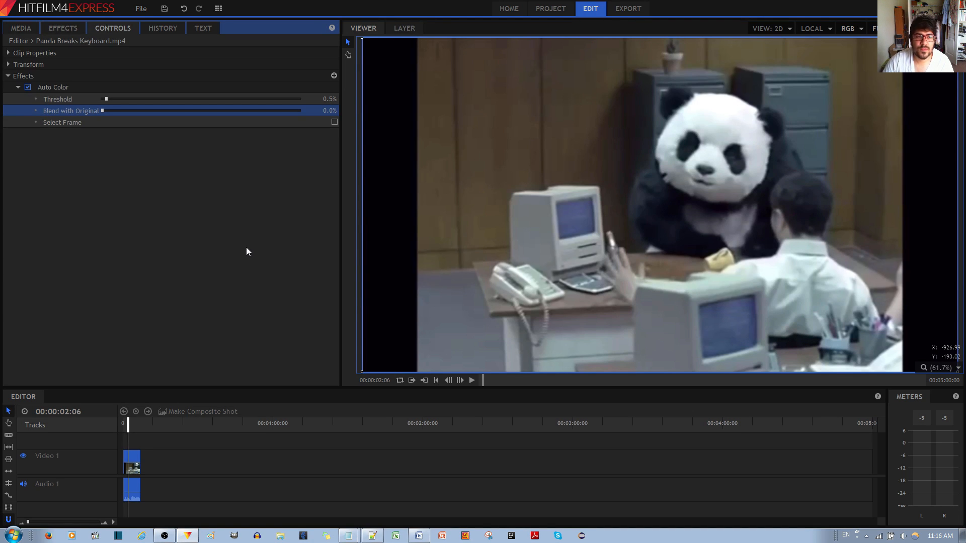
pyautogui.moveTo(58, 135)
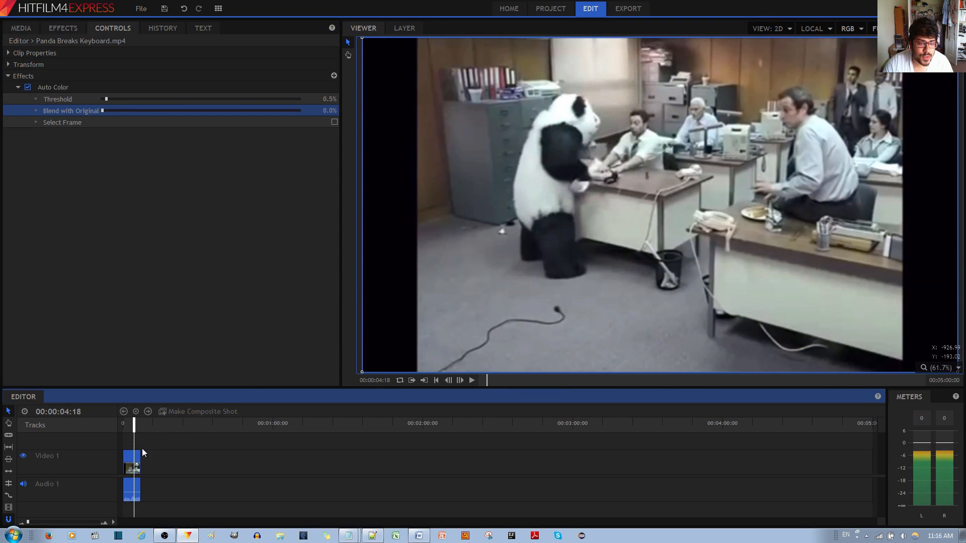
# Step: Enable Select Frame and set the colour-grade sample Frame Number to 15
pyautogui.click(334, 122)
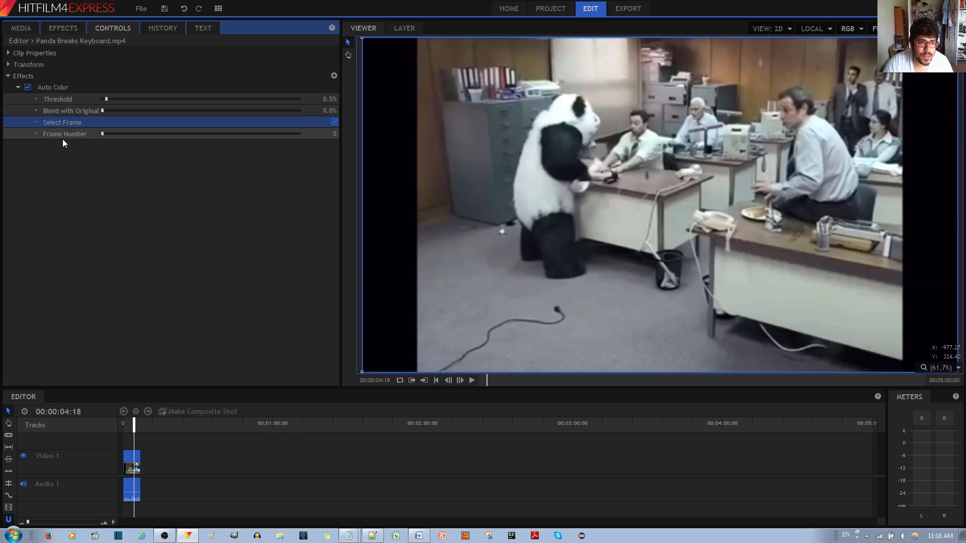
pyautogui.moveTo(133, 424); pyautogui.dragTo(127, 424)
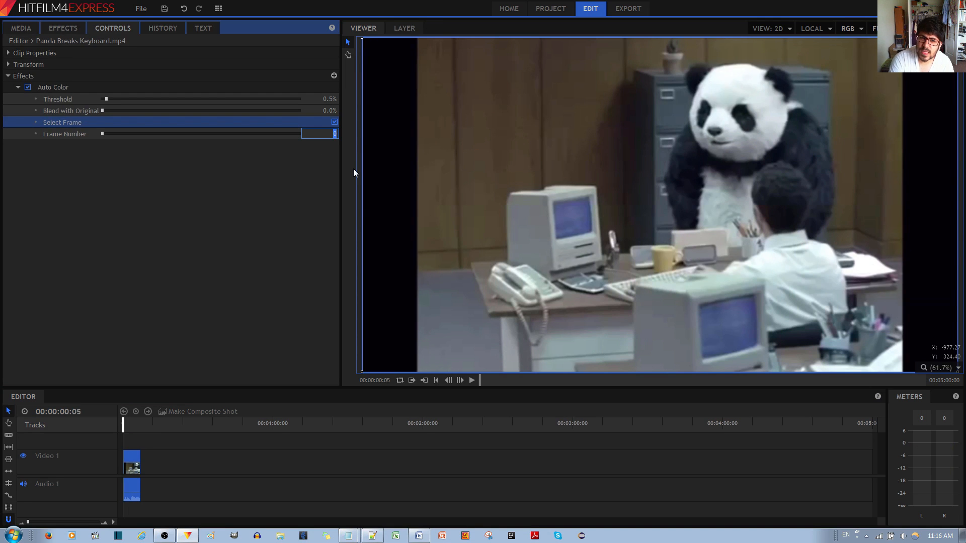
pyautogui.write('15')
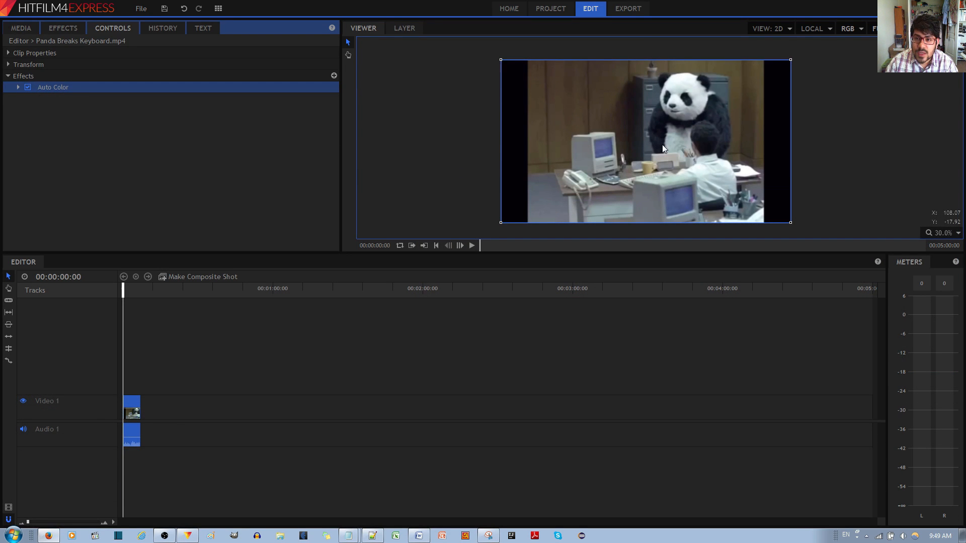
pyautogui.moveTo(593, 115)
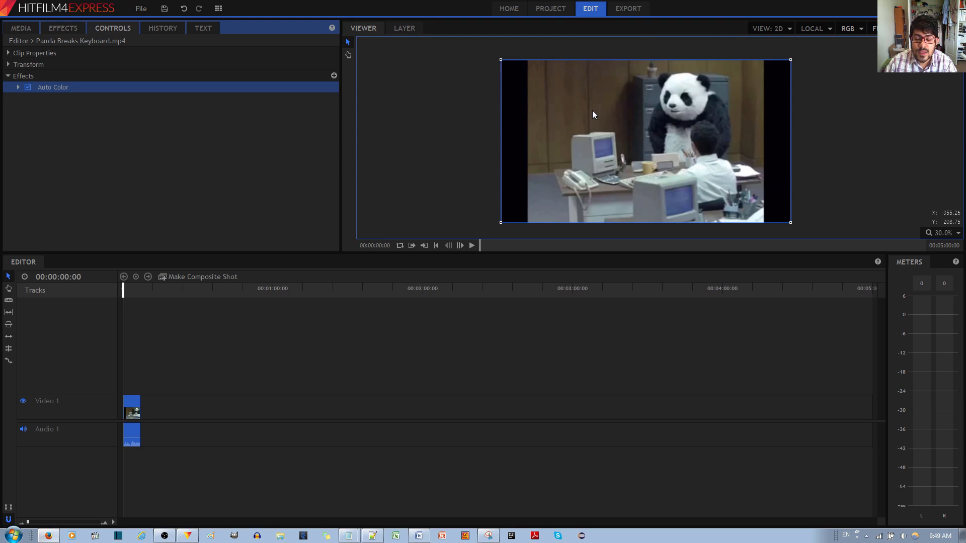